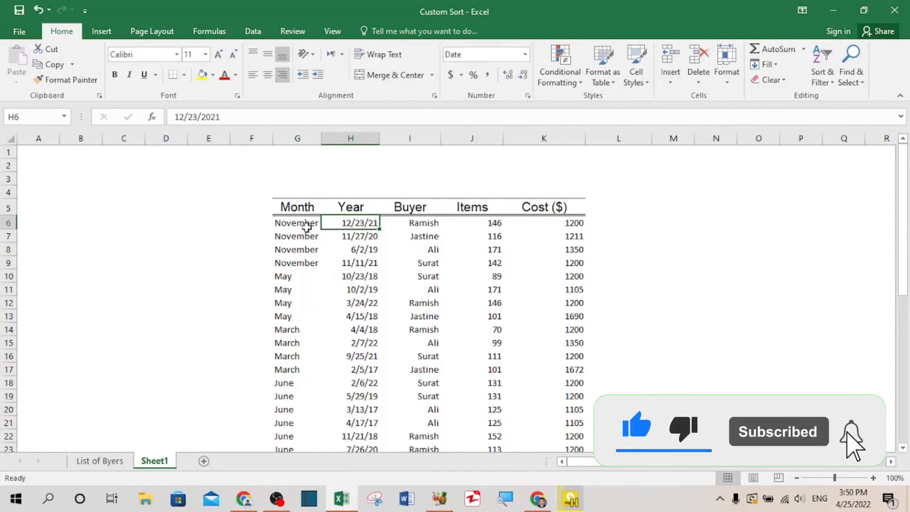
Sort the purchase table A to Z by month name, putting April and August first.
{"action": "left_click", "coordinate": [296, 222]}
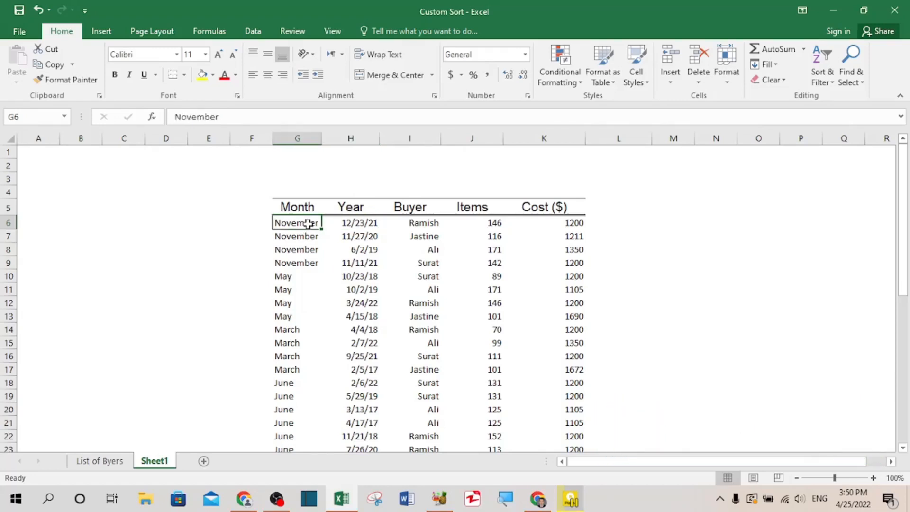
{"action": "mouse_move", "coordinate": [311, 236]}
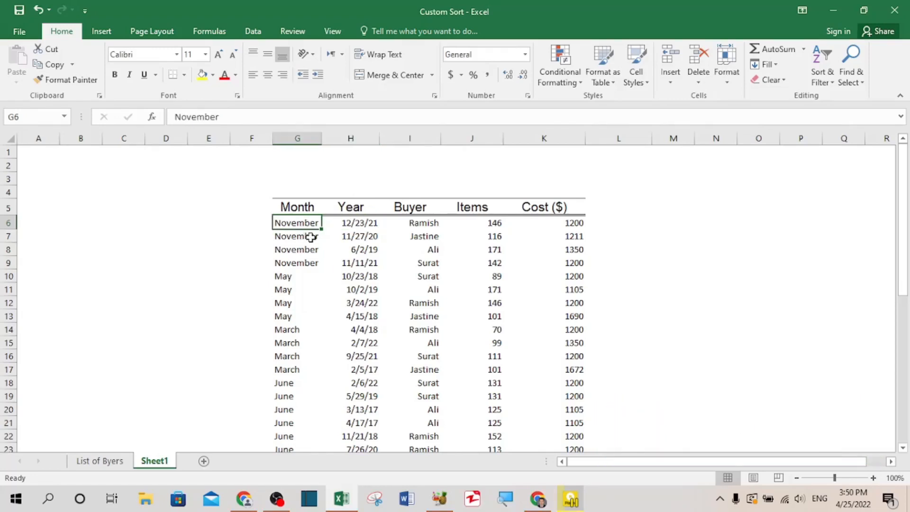
{"action": "mouse_move", "coordinate": [306, 242]}
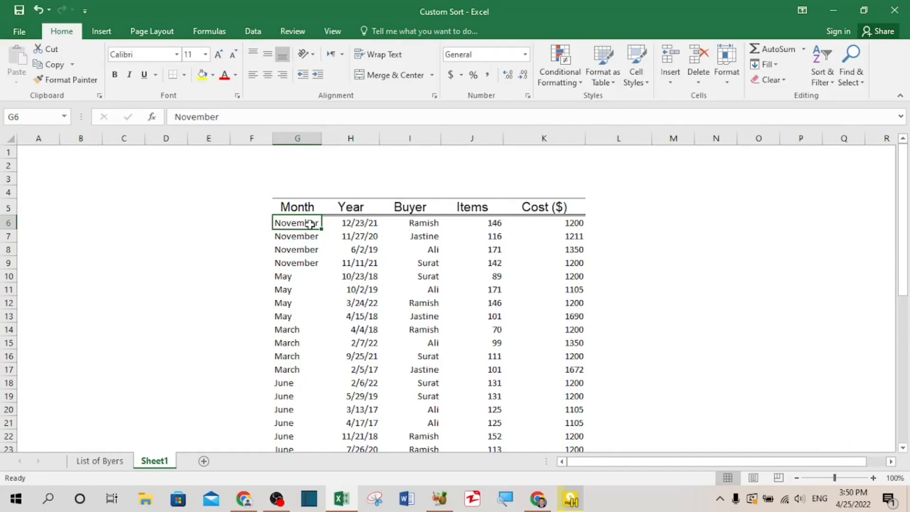
{"action": "mouse_move", "coordinate": [306, 262]}
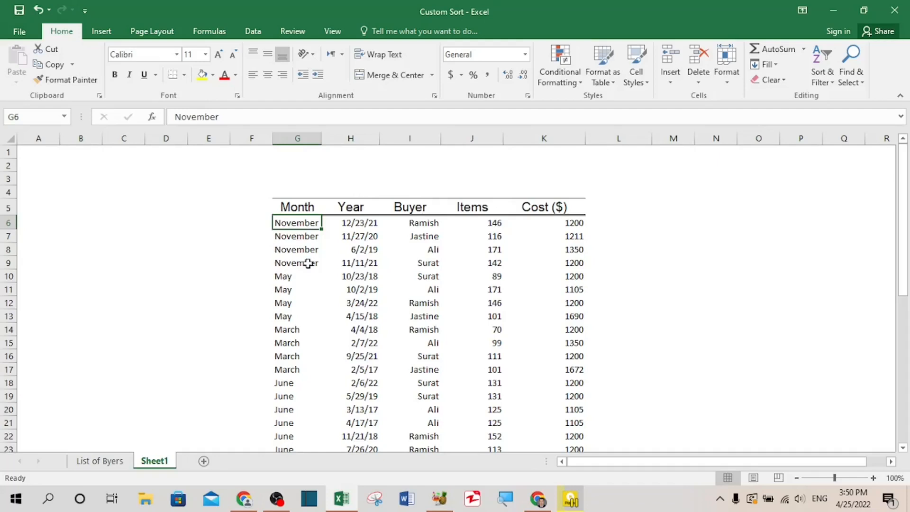
{"action": "mouse_move", "coordinate": [307, 222]}
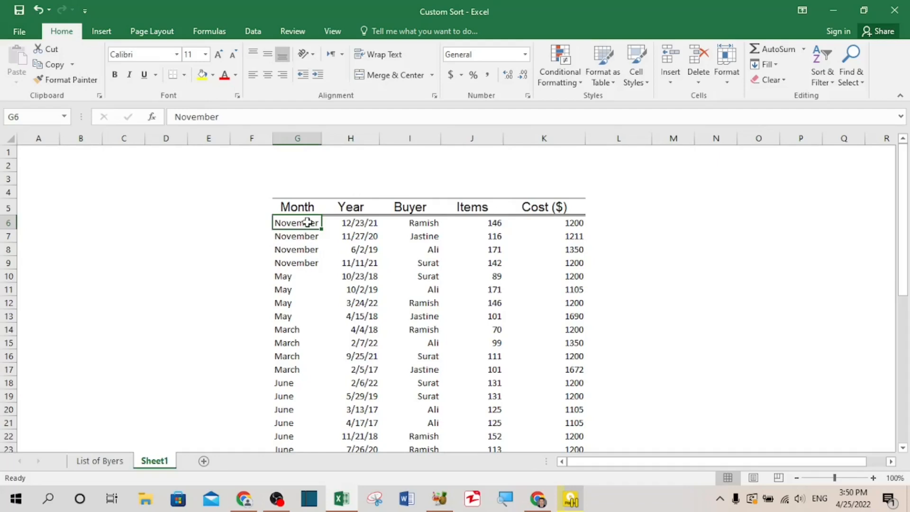
{"action": "mouse_move", "coordinate": [307, 262]}
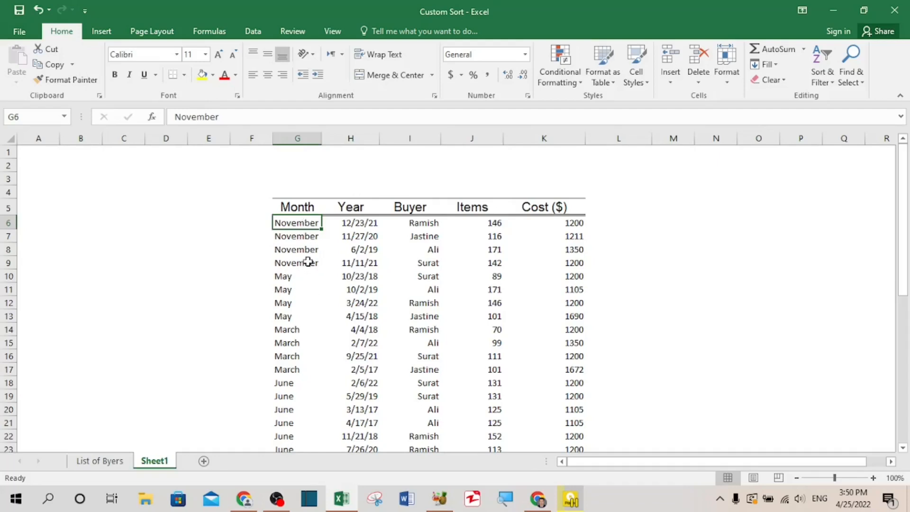
{"action": "left_click", "coordinate": [296, 263]}
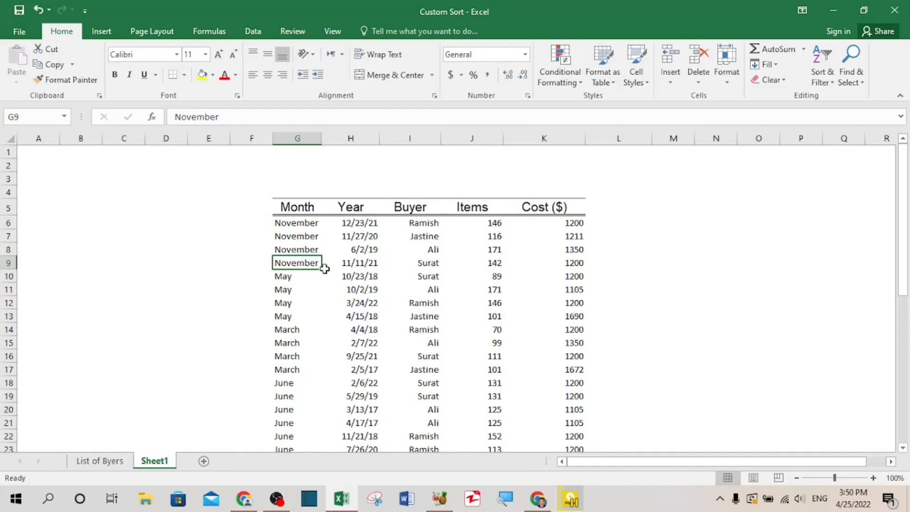
{"action": "mouse_move", "coordinate": [294, 206]}
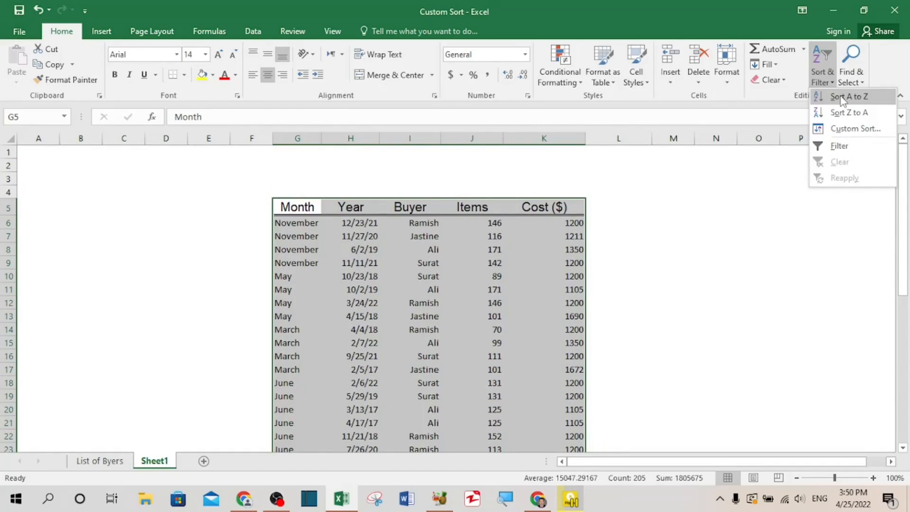
{"action": "left_click", "coordinate": [848, 96]}
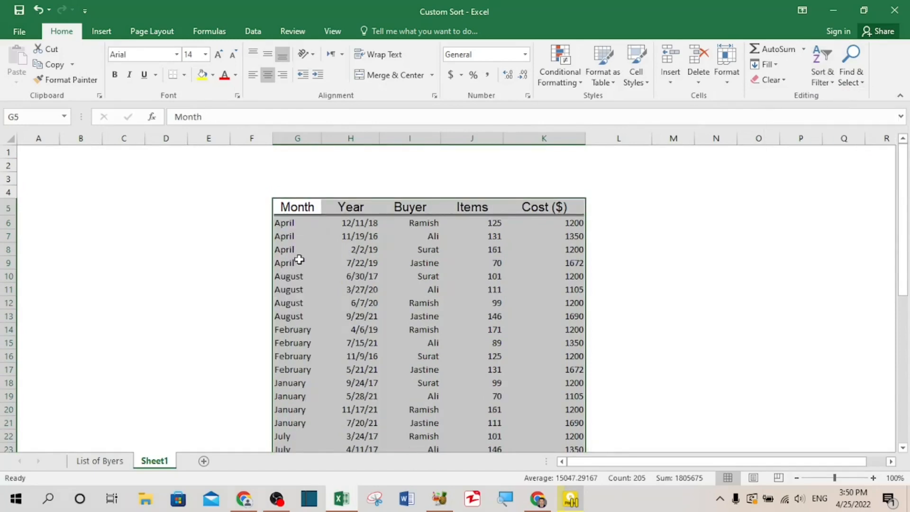
{"action": "left_click", "coordinate": [359, 263]}
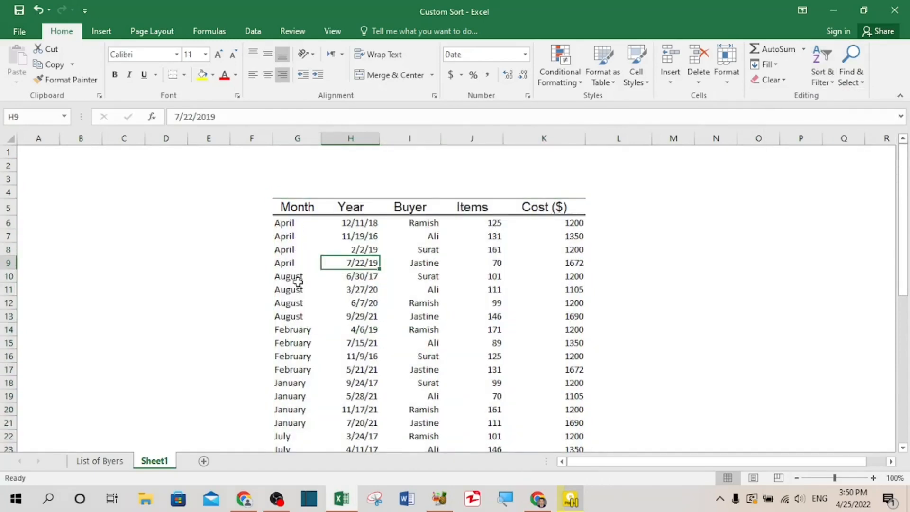
{"action": "mouse_move", "coordinate": [298, 302]}
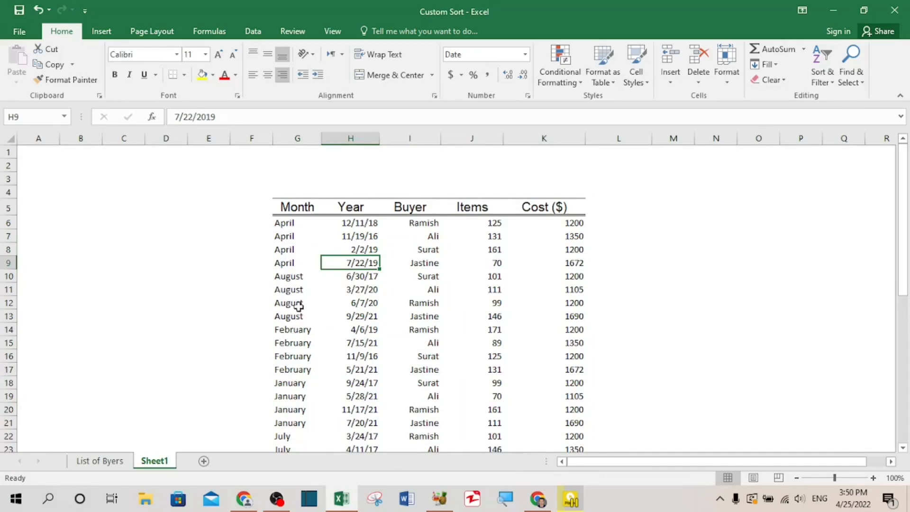
{"action": "mouse_move", "coordinate": [302, 319]}
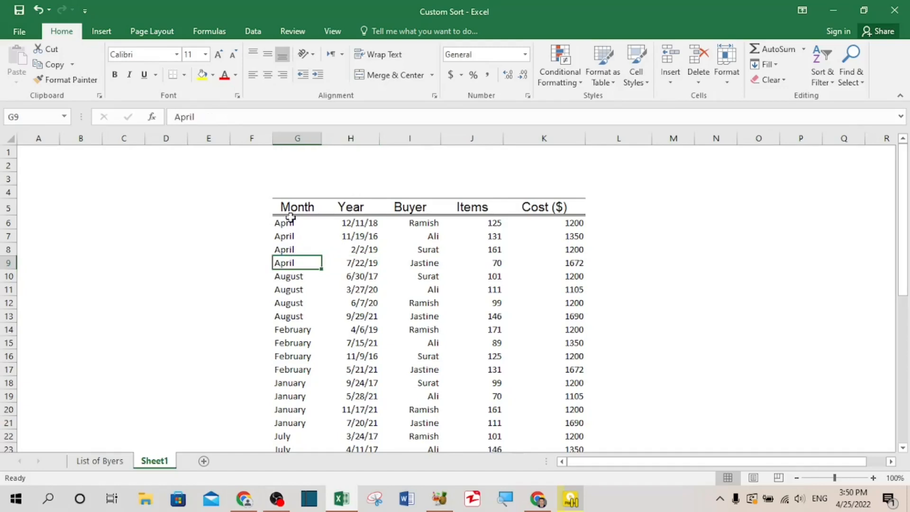
{"action": "mouse_move", "coordinate": [369, 290]}
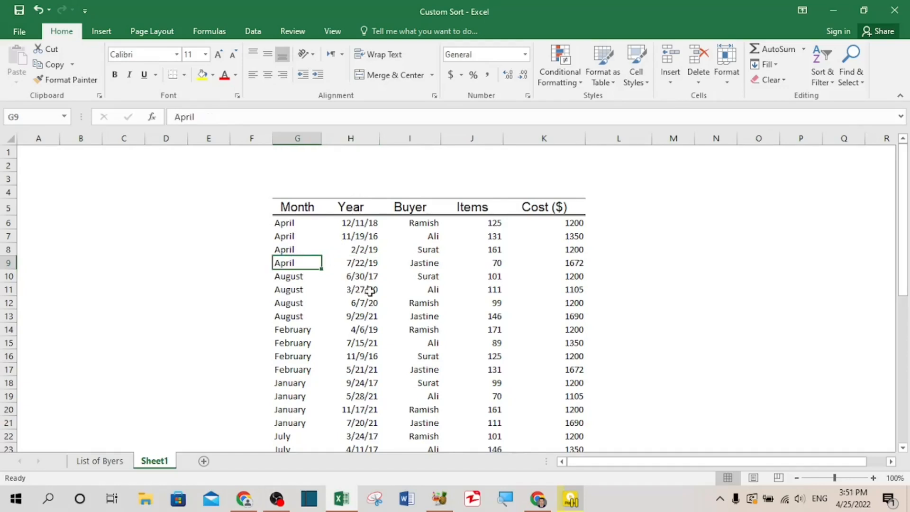
{"action": "mouse_move", "coordinate": [531, 284]}
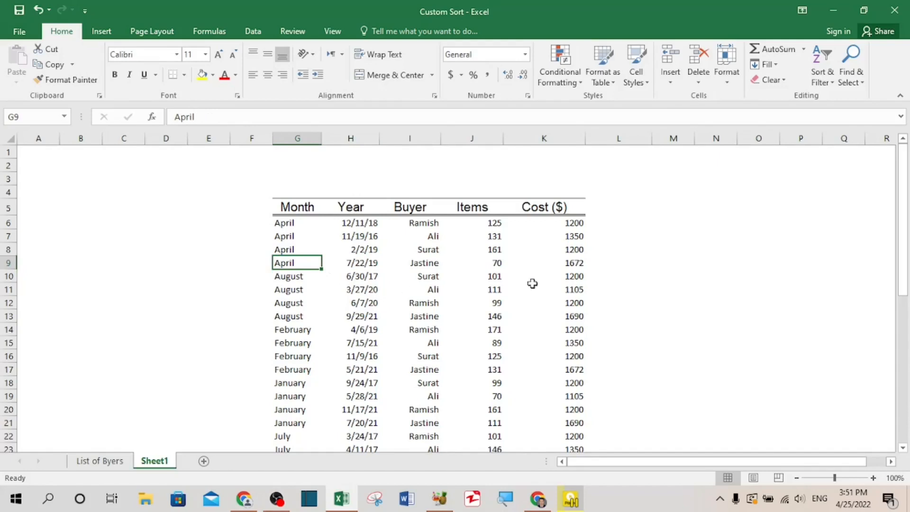
{"action": "mouse_move", "coordinate": [822, 64]}
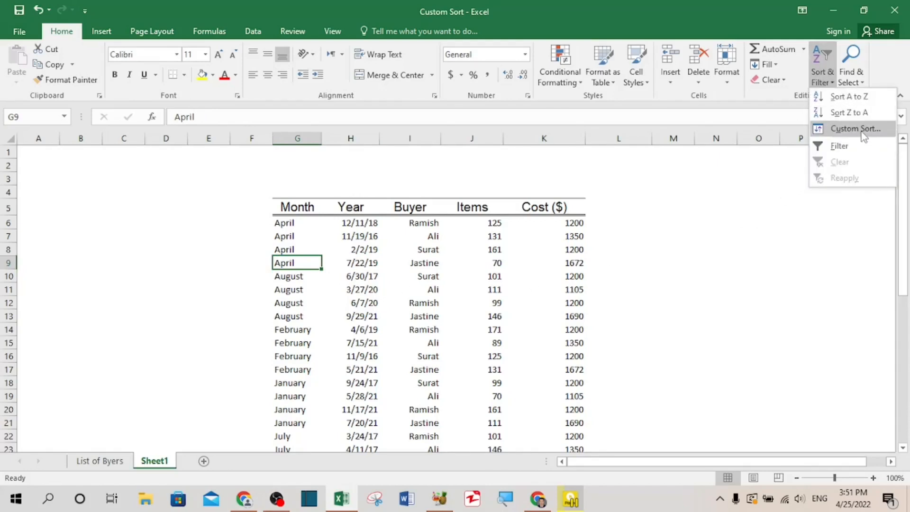
In Custom Sort, keep Month as the sort column and choose Custom List as the order.
{"action": "left_click", "coordinate": [854, 128]}
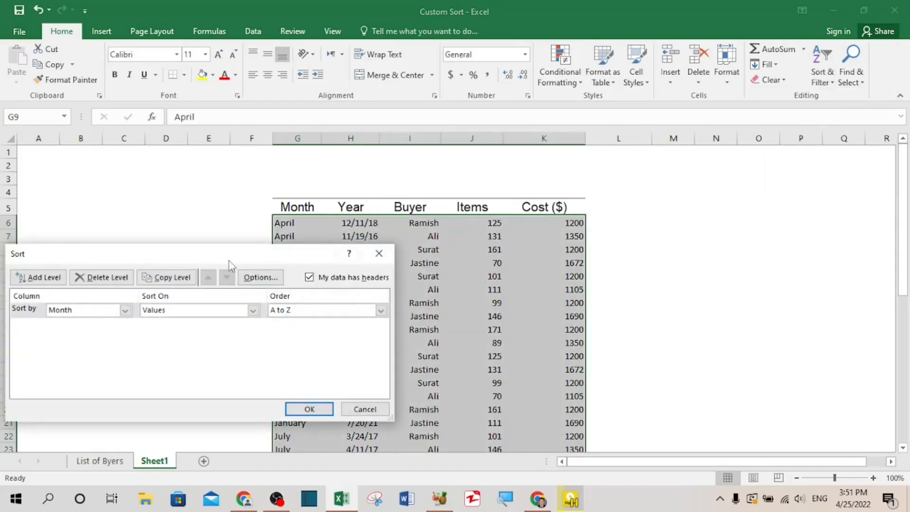
{"action": "left_click_drag", "start_coordinate": [175, 254], "coordinate": [377, 213]}
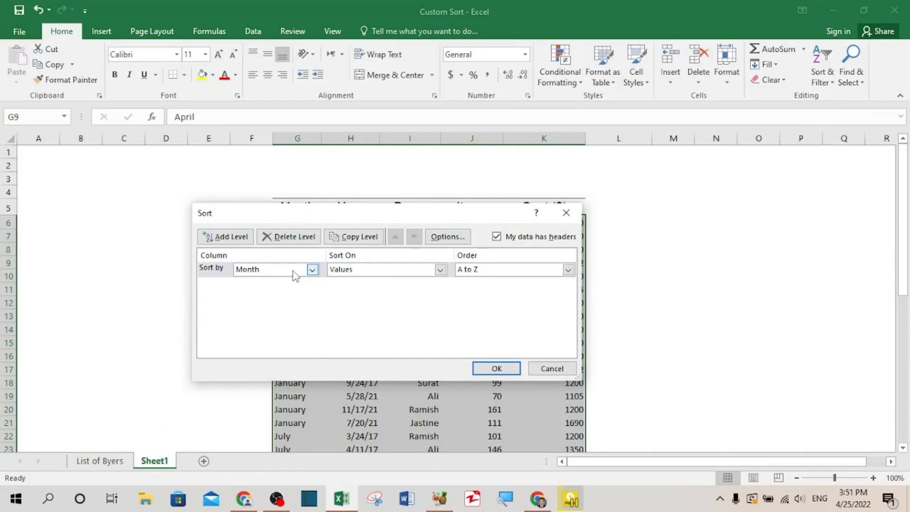
{"action": "left_click", "coordinate": [311, 268]}
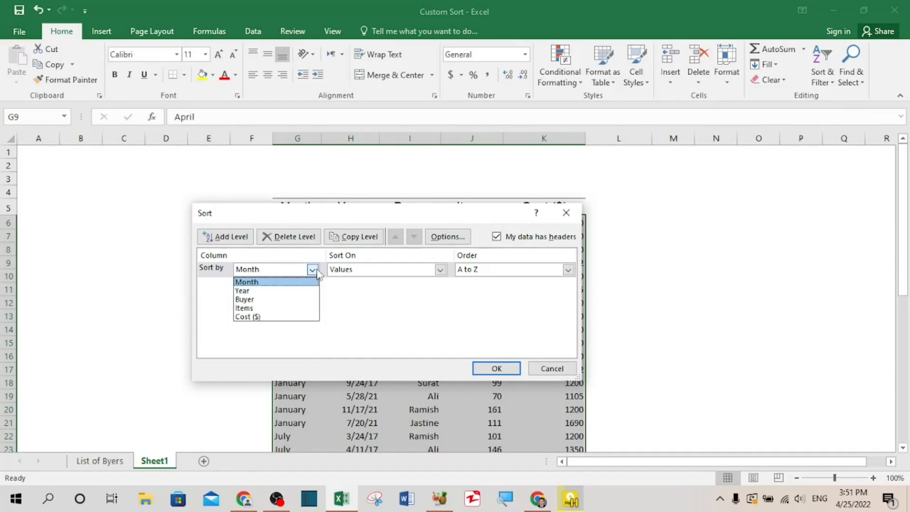
{"action": "left_click", "coordinate": [246, 282]}
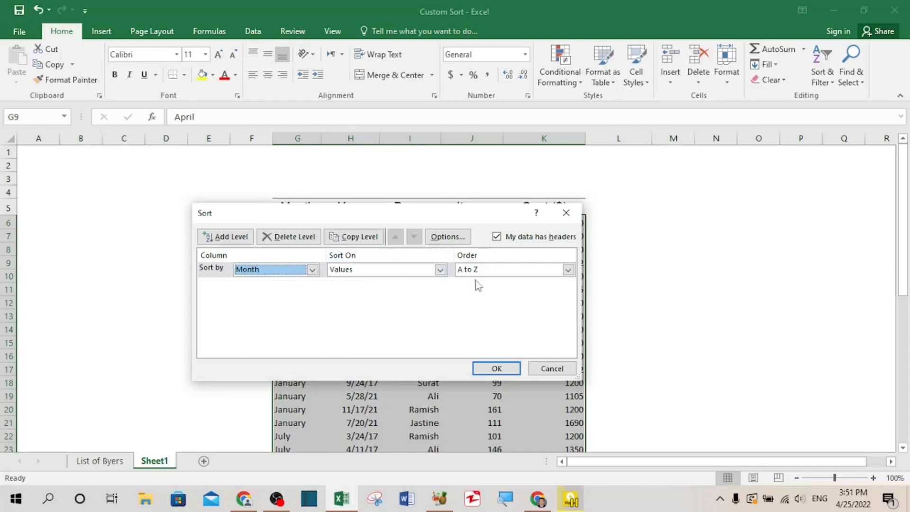
{"action": "left_click", "coordinate": [568, 269]}
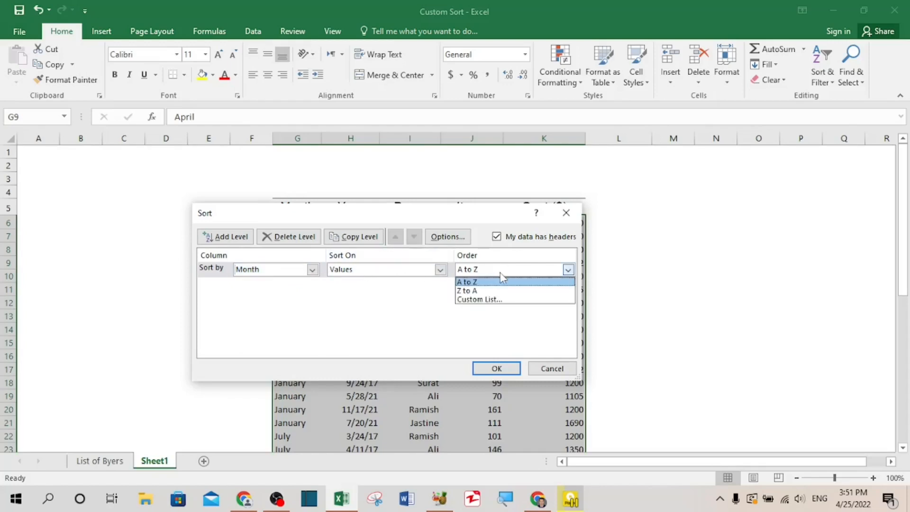
{"action": "left_click", "coordinate": [477, 299]}
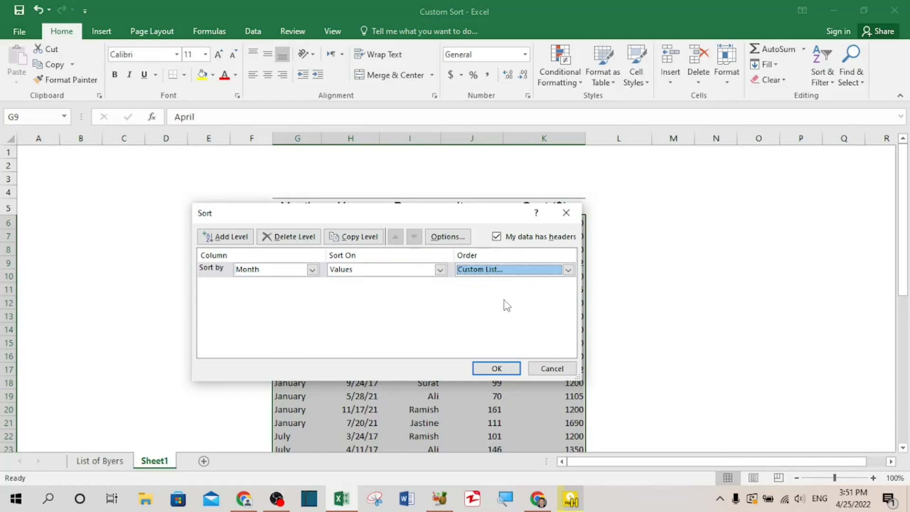
Apply the January–December custom list so the table sorts in calendar month order.
{"action": "left_click", "coordinate": [510, 268]}
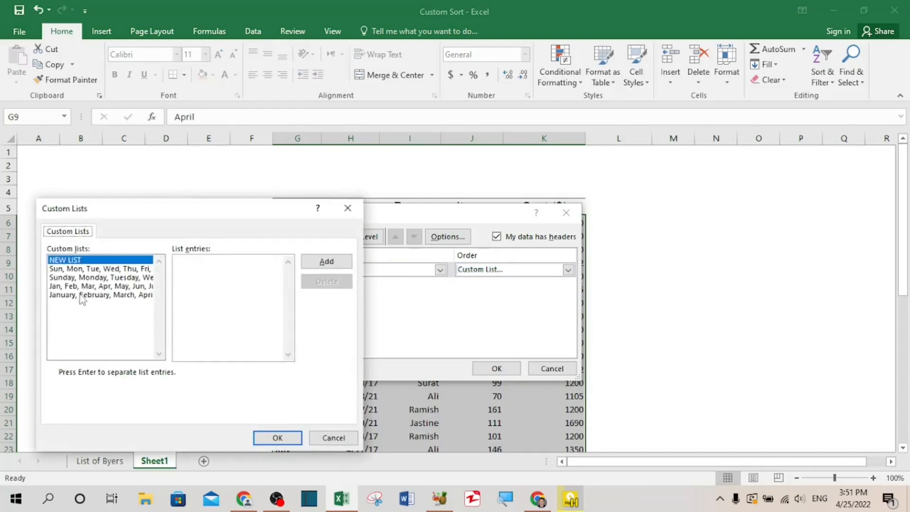
{"action": "left_click", "coordinate": [100, 295]}
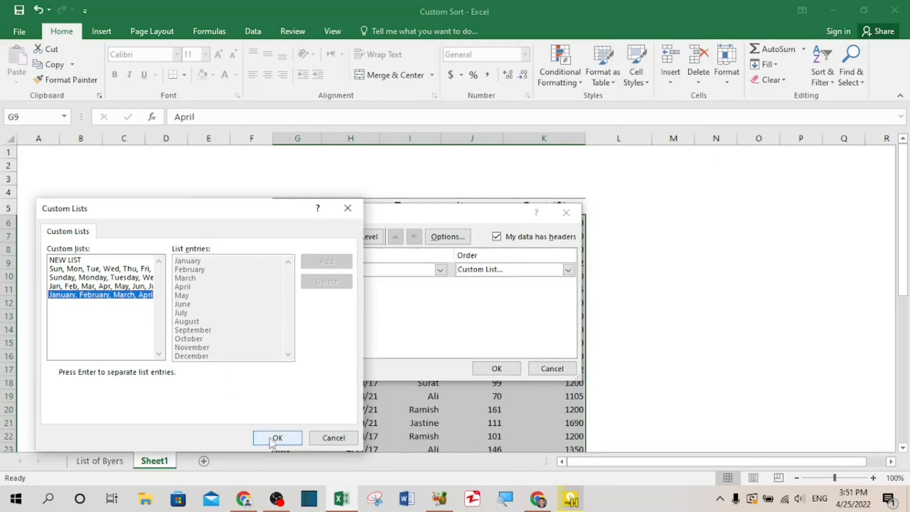
{"action": "left_click", "coordinate": [276, 437]}
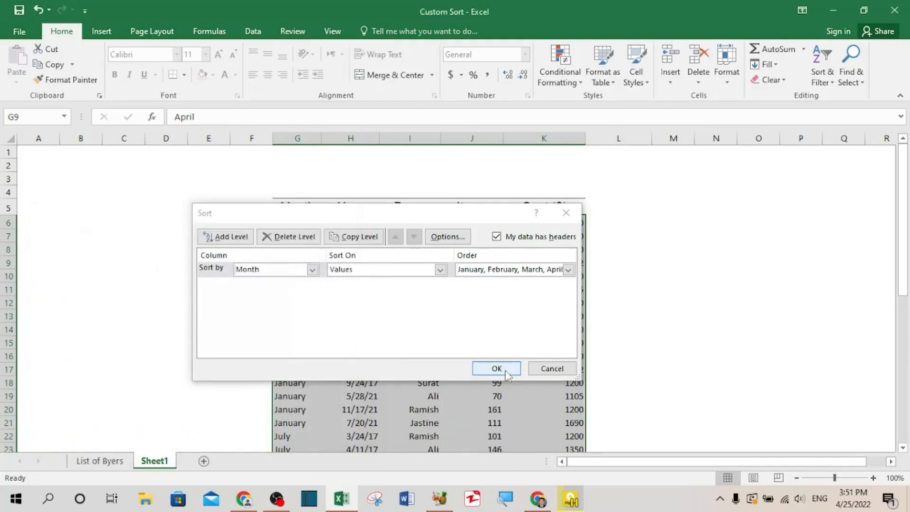
{"action": "left_click", "coordinate": [495, 368]}
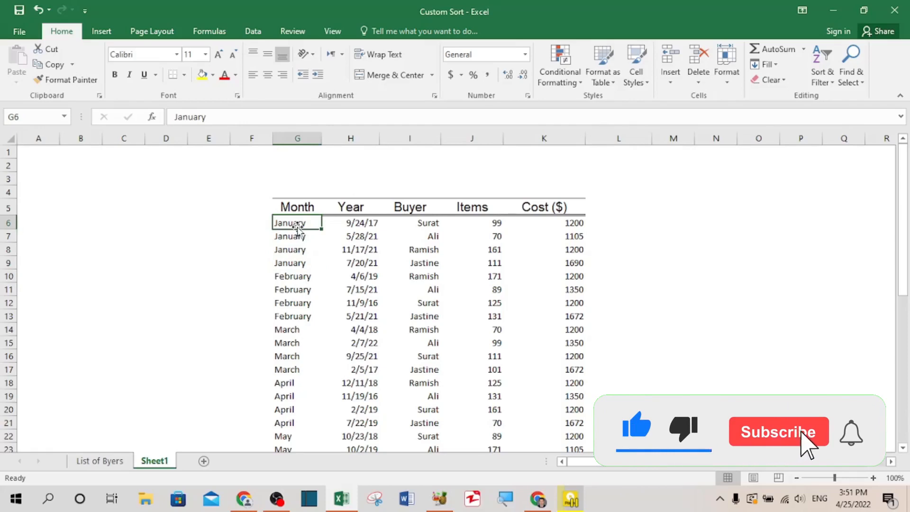
{"action": "scroll", "scroll_direction": "down", "scroll_amount": 3}
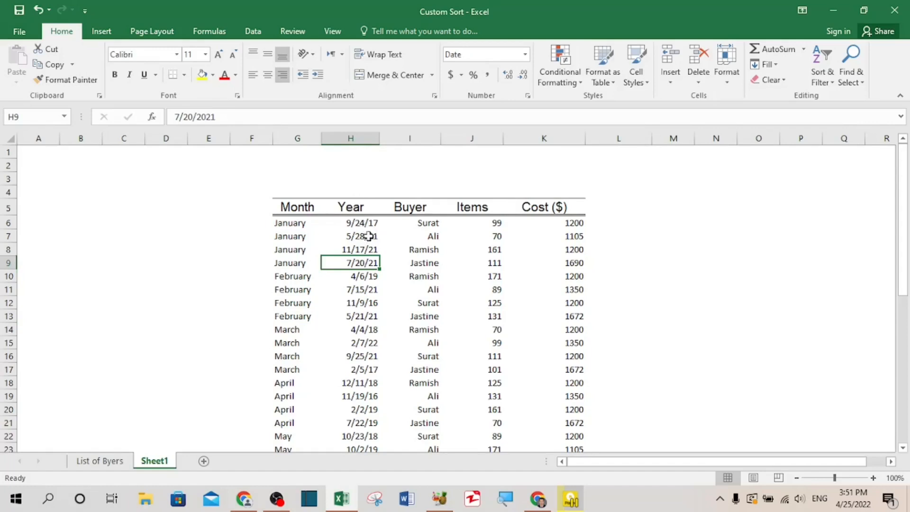
{"action": "mouse_move", "coordinate": [393, 242]}
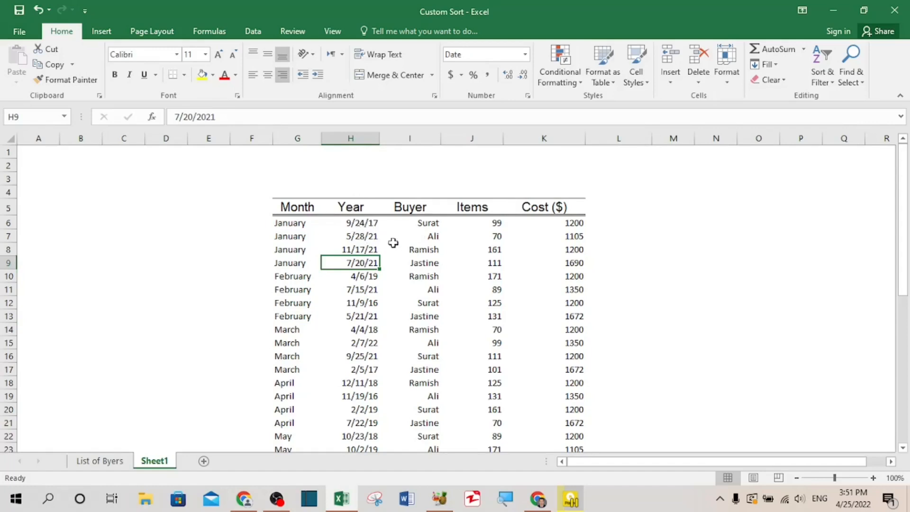
{"action": "mouse_move", "coordinate": [381, 280]}
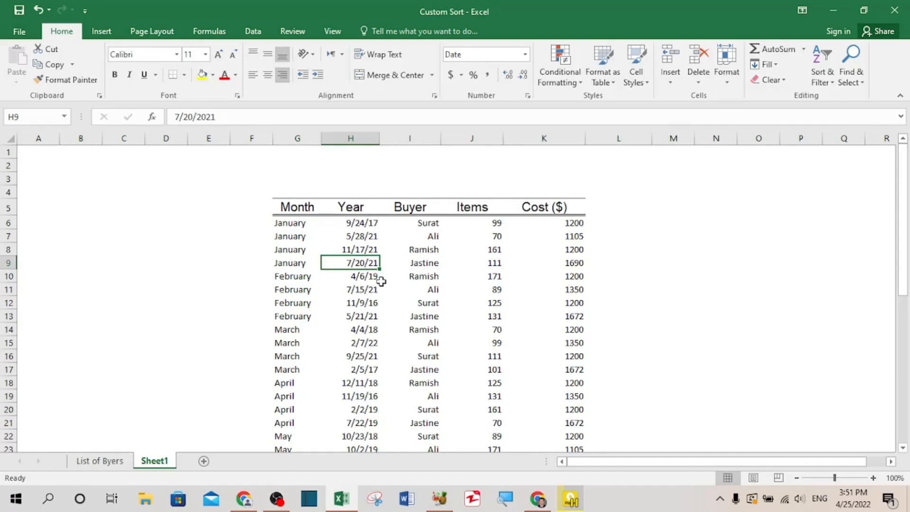
{"action": "left_click", "coordinate": [350, 289]}
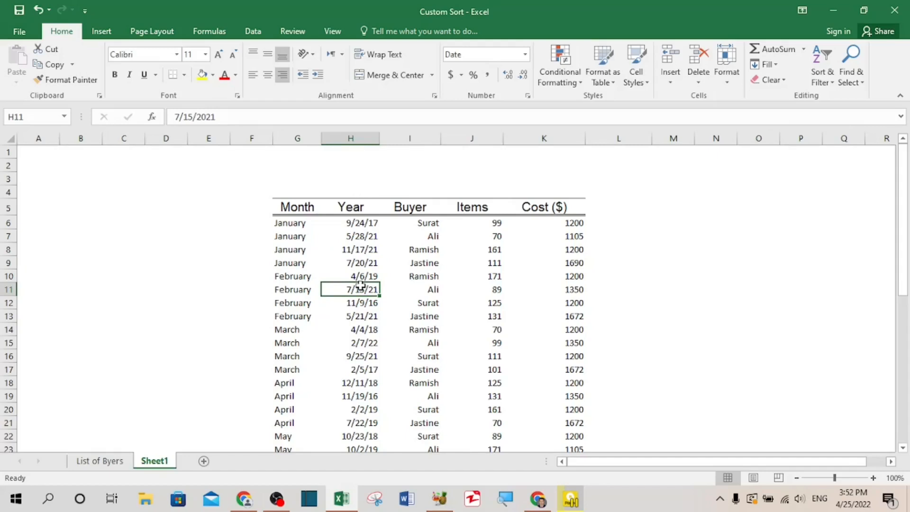
{"action": "left_click", "coordinate": [350, 249]}
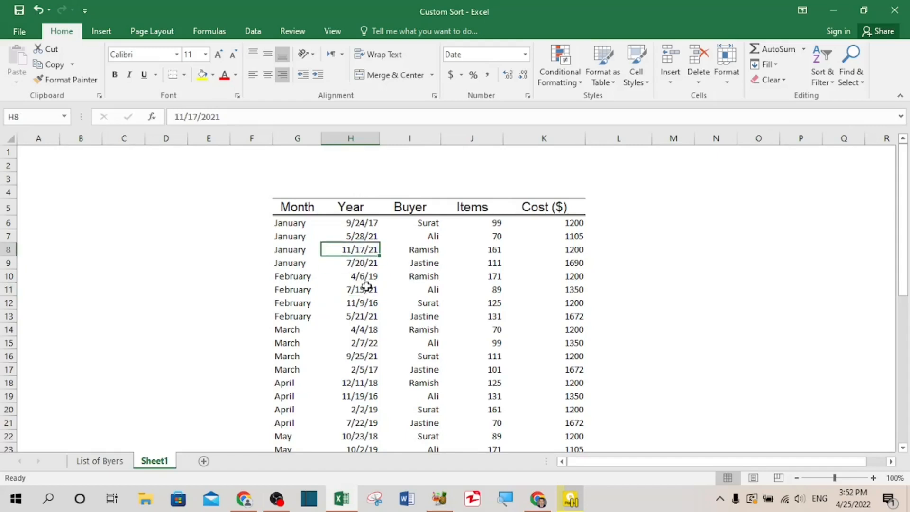
{"action": "mouse_move", "coordinate": [822, 66]}
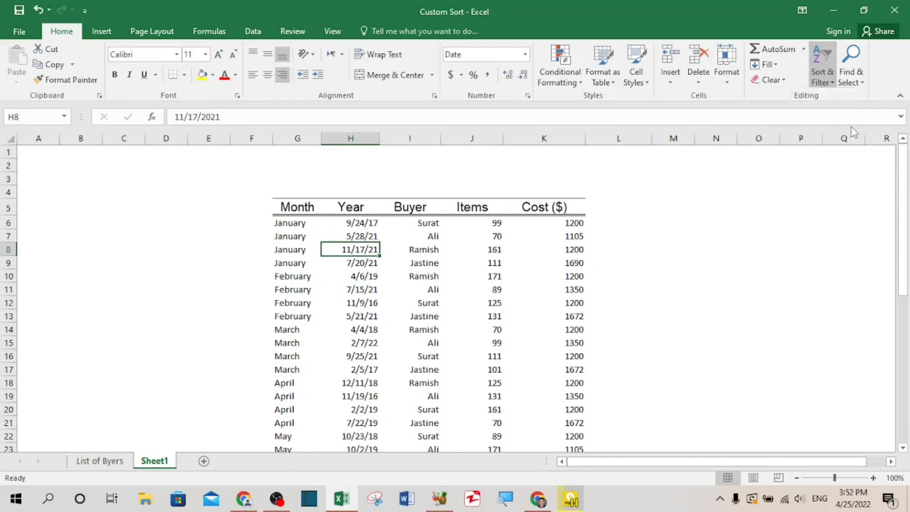
Re-sort the table by the Year column, dates oldest to newest.
{"action": "left_click", "coordinate": [822, 61]}
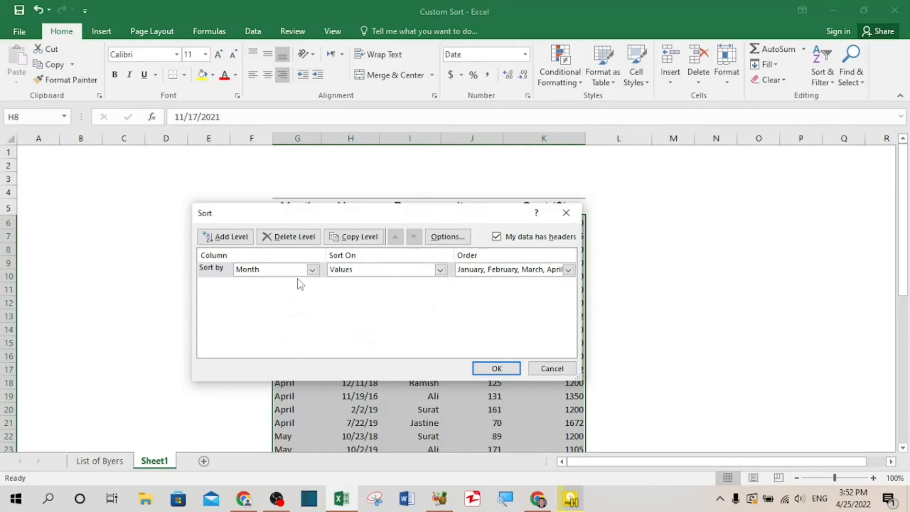
{"action": "left_click", "coordinate": [311, 269]}
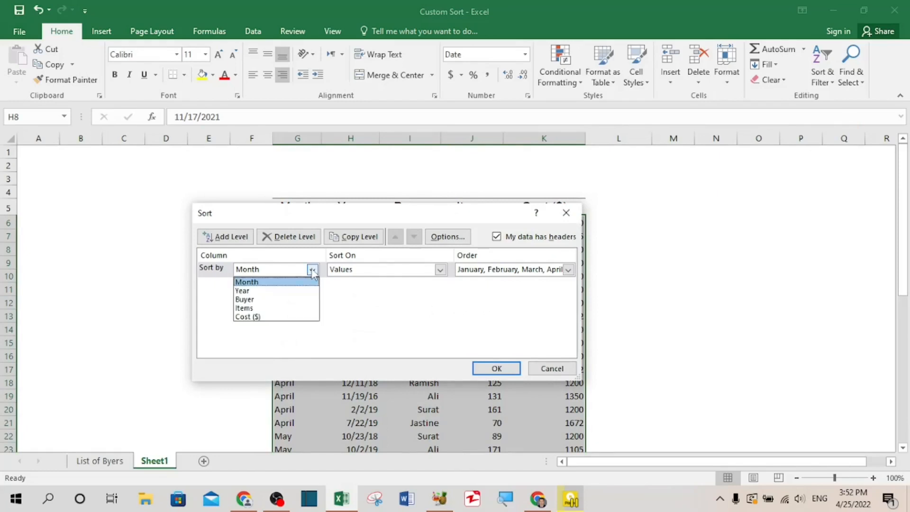
{"action": "left_click", "coordinate": [242, 290]}
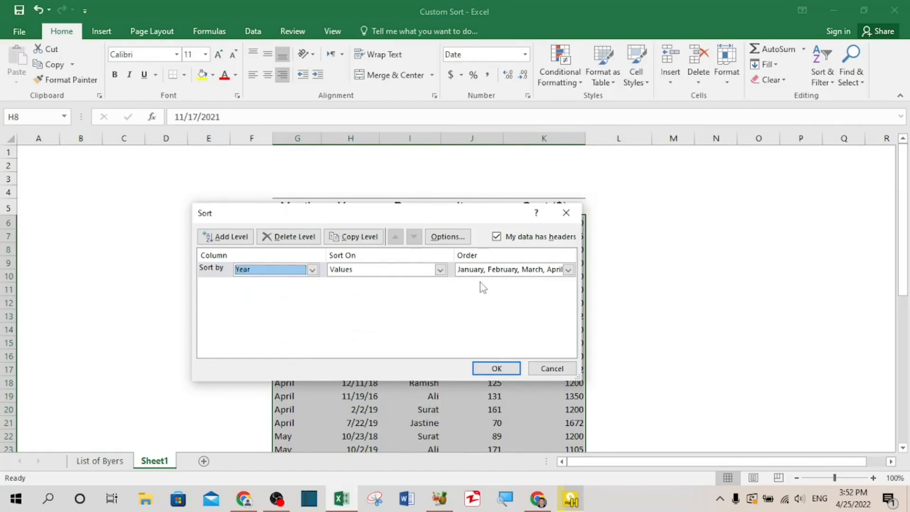
{"action": "left_click", "coordinate": [567, 269]}
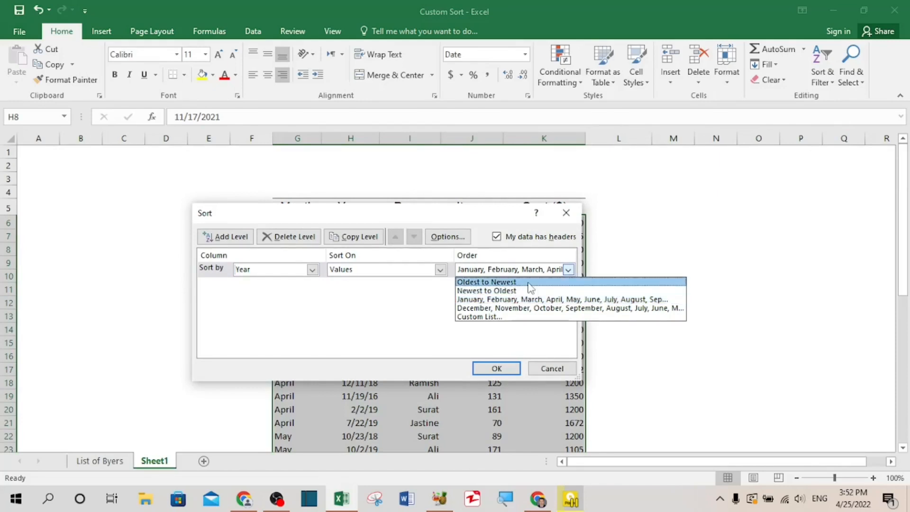
{"action": "mouse_move", "coordinate": [528, 288]}
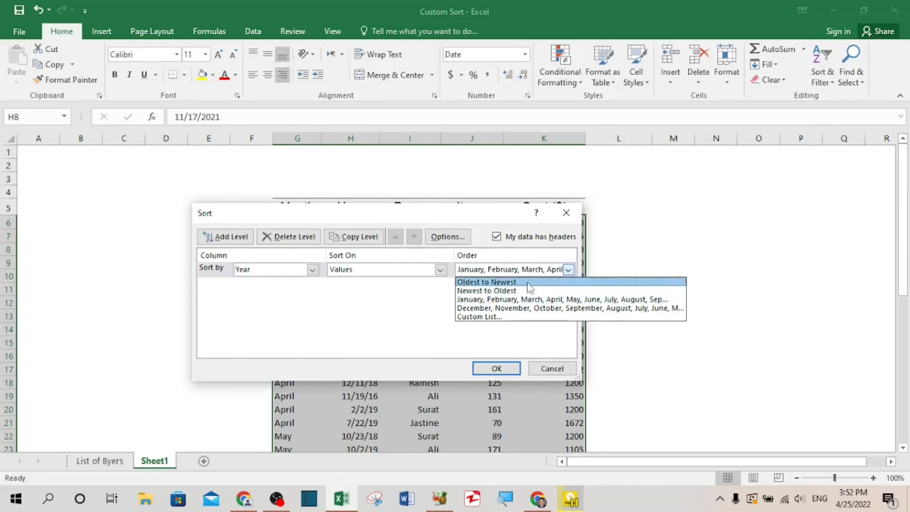
{"action": "mouse_move", "coordinate": [520, 291]}
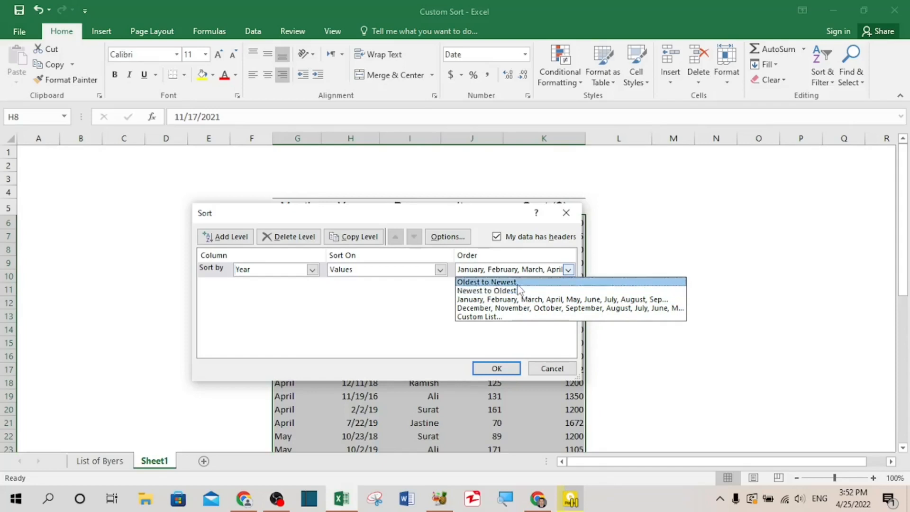
{"action": "left_click", "coordinate": [487, 281]}
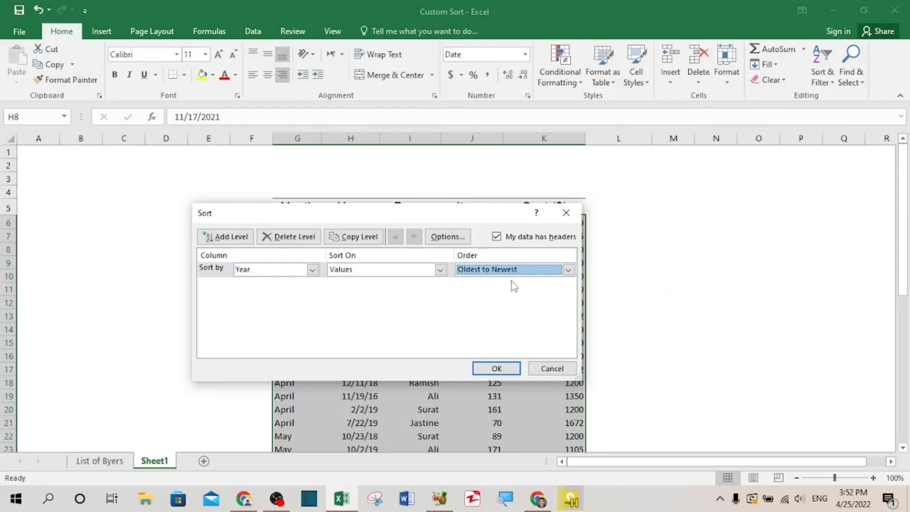
{"action": "left_click", "coordinate": [496, 369]}
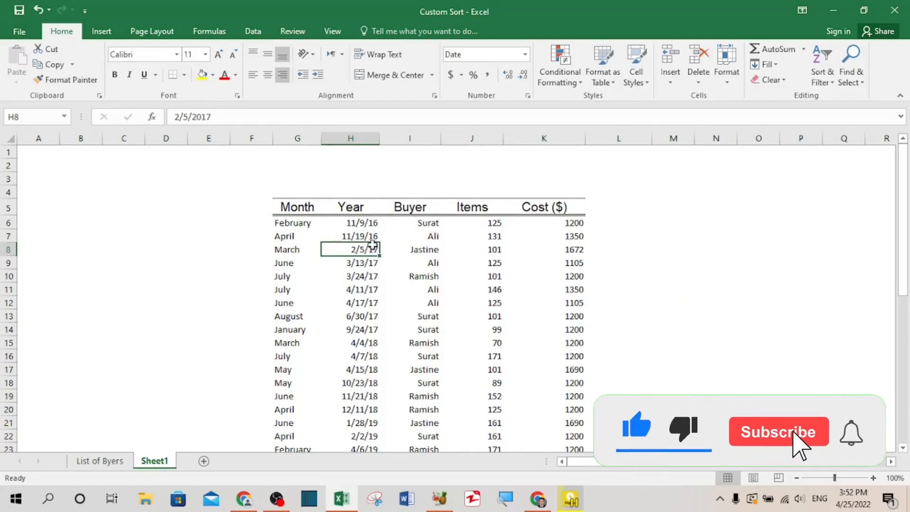
{"action": "left_click", "coordinate": [778, 431]}
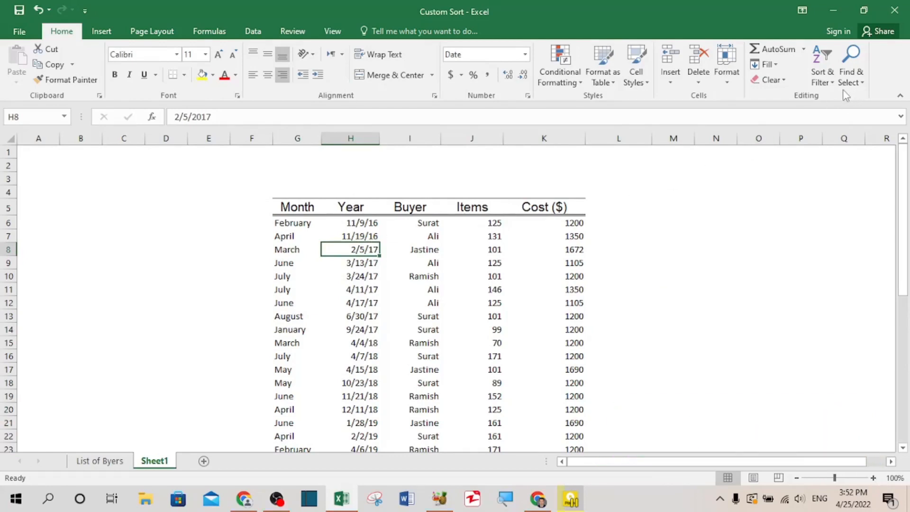
{"action": "mouse_move", "coordinate": [822, 65]}
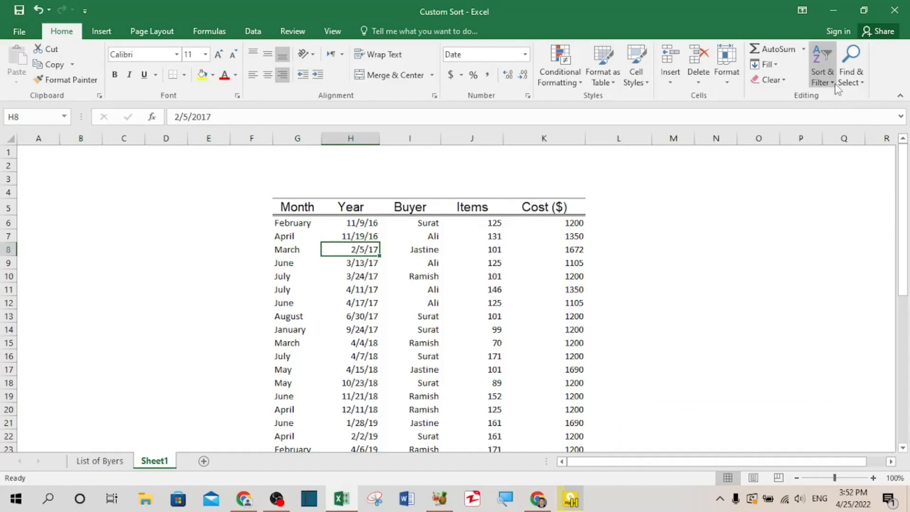
{"action": "mouse_move", "coordinate": [831, 128]}
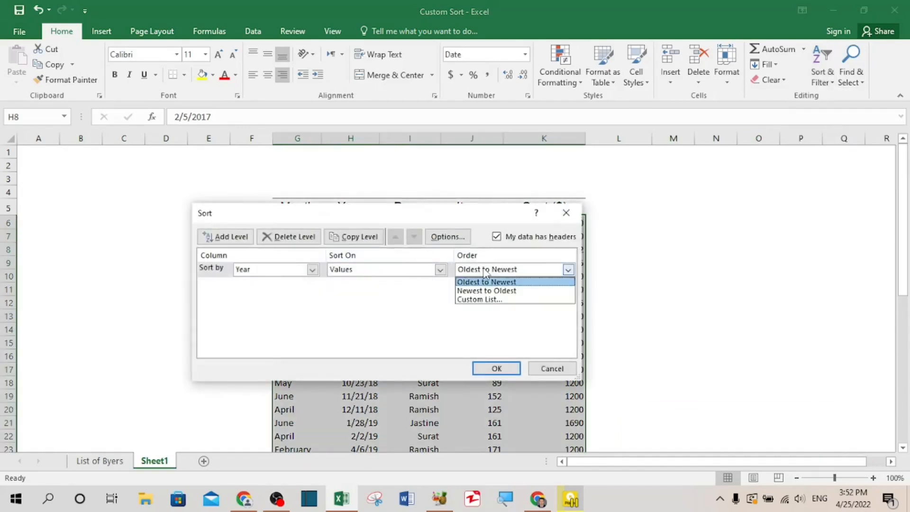
{"action": "mouse_move", "coordinate": [487, 290]}
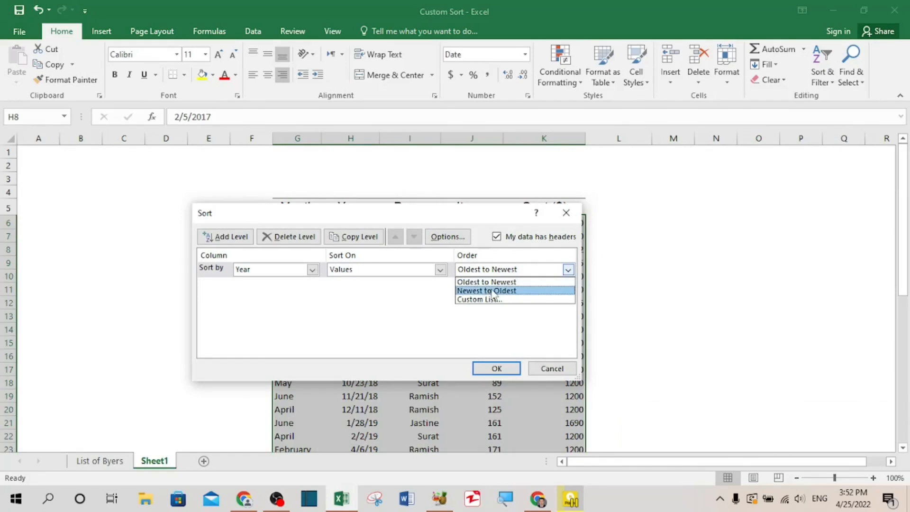
Switch the Year sort to newest to oldest so 3/24/22 comes first.
{"action": "left_click", "coordinate": [496, 367]}
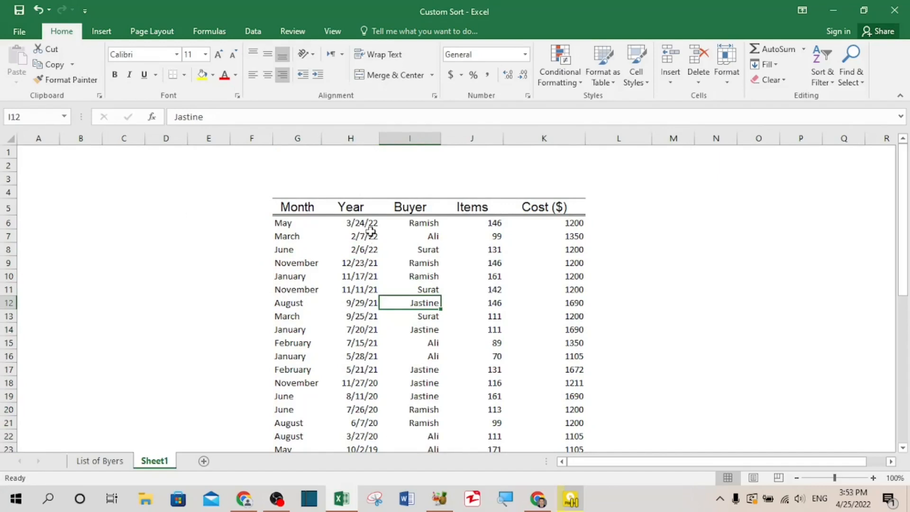
{"action": "mouse_move", "coordinate": [369, 226]}
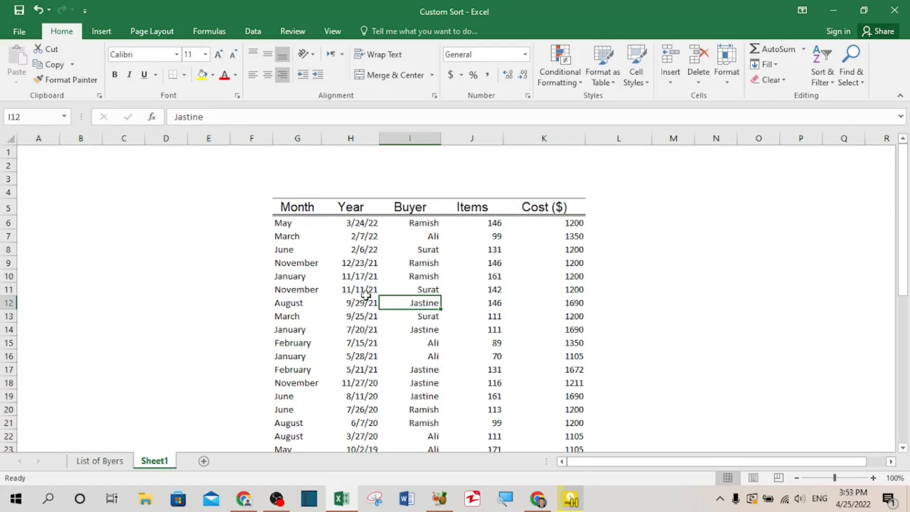
{"action": "mouse_move", "coordinate": [364, 280]}
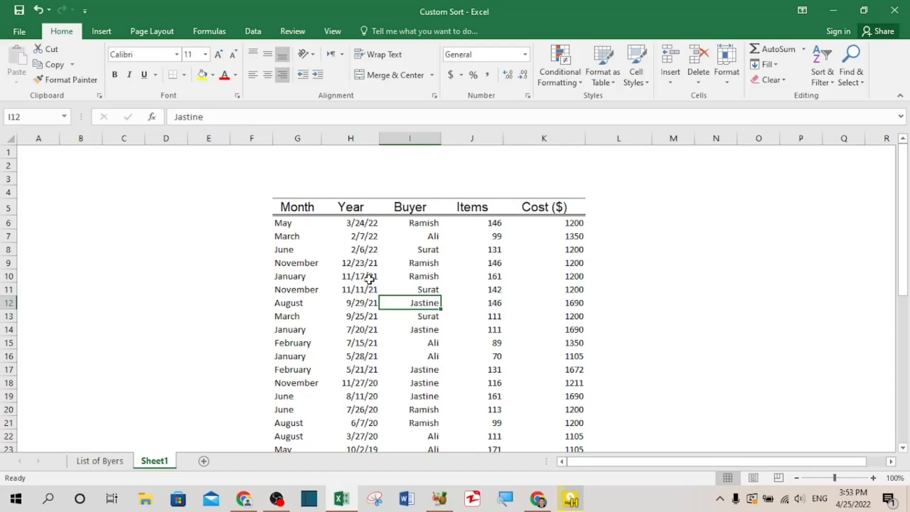
{"action": "left_click", "coordinate": [358, 276]}
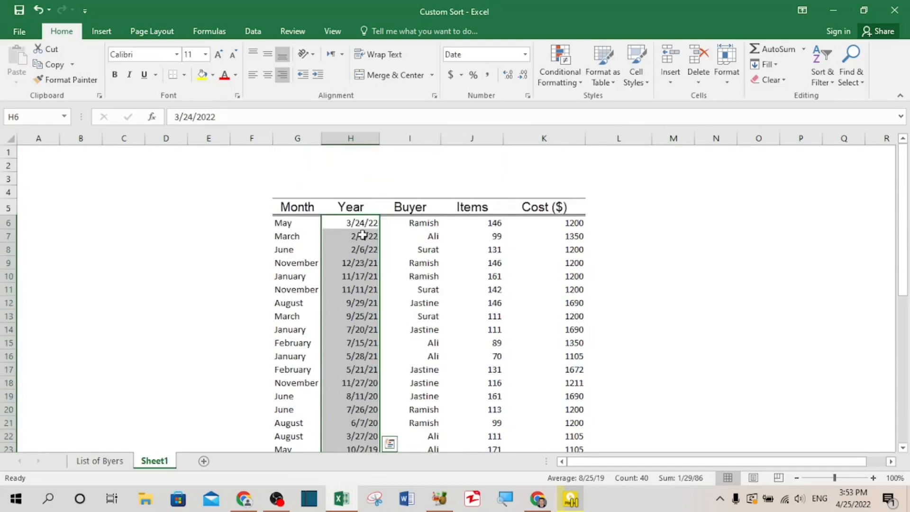
Bring up Format Cells for the selected Year dates.
{"action": "left_click", "coordinate": [523, 54]}
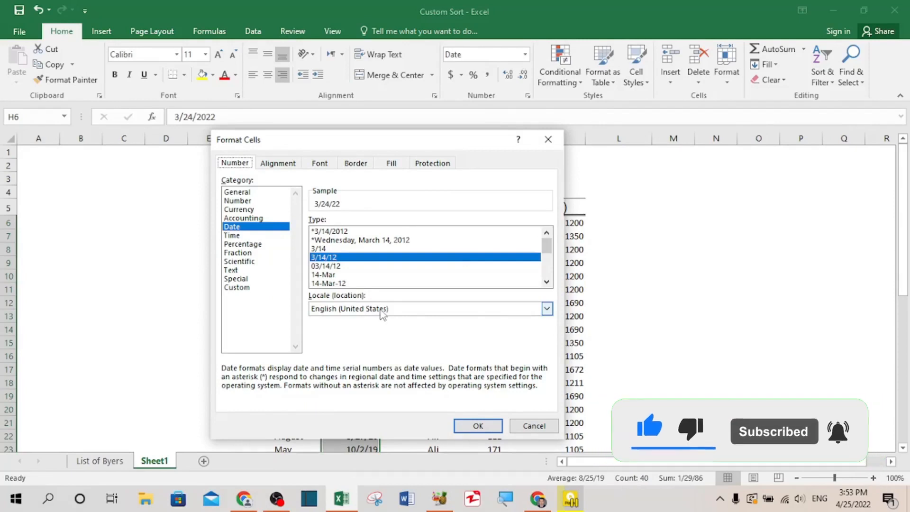
Set the dates to English (United Kingdom) format 14/03/2012, showing e.g. 24/03/2022.
{"action": "left_click", "coordinate": [546, 308]}
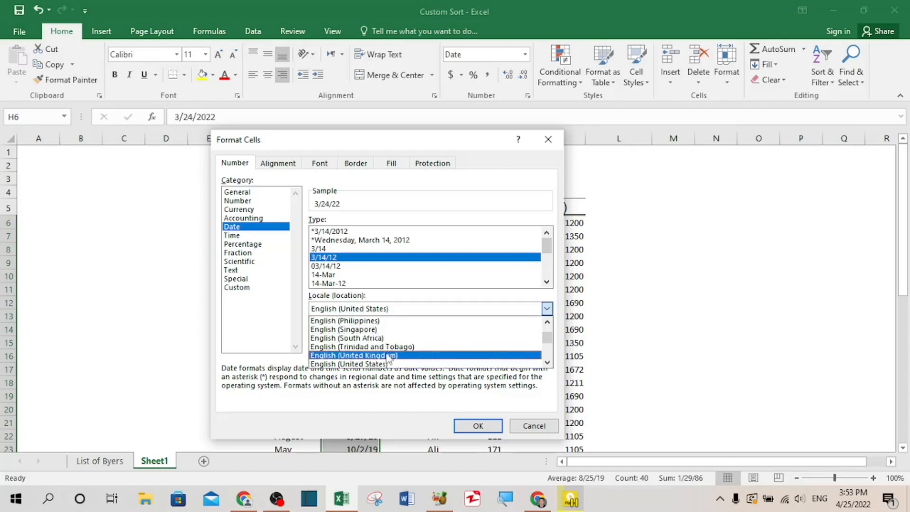
{"action": "left_click", "coordinate": [353, 355]}
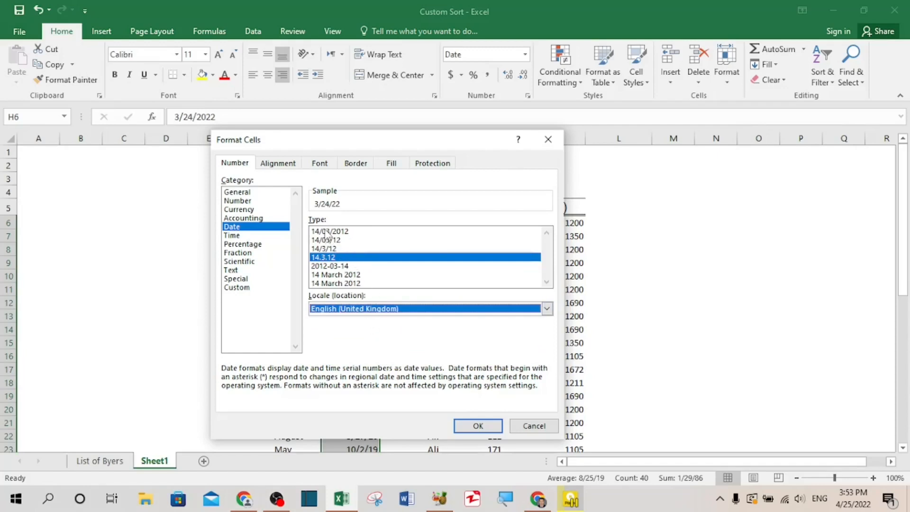
{"action": "left_click", "coordinate": [329, 230]}
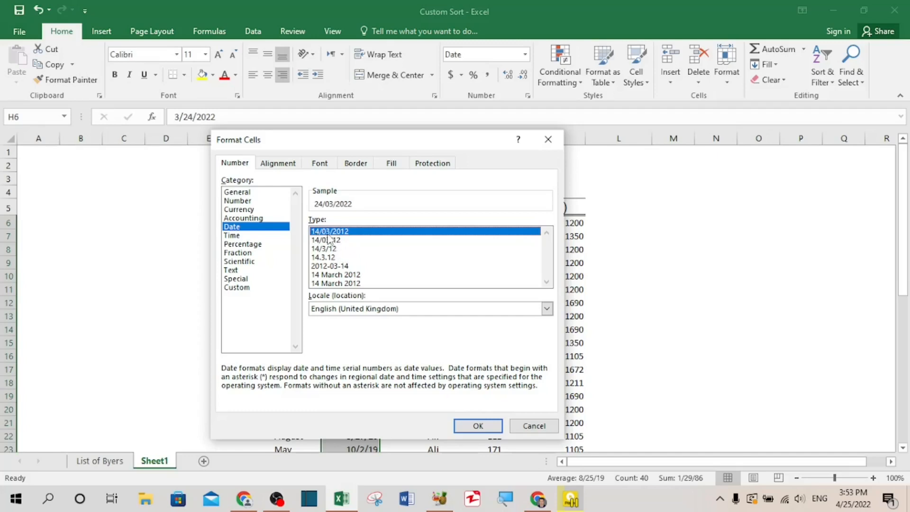
{"action": "left_click", "coordinate": [476, 425]}
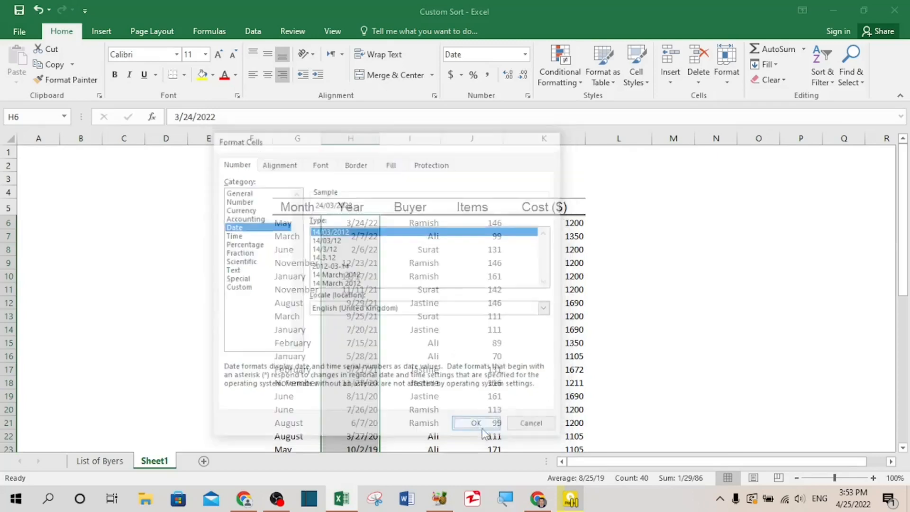
{"action": "left_click", "coordinate": [475, 423]}
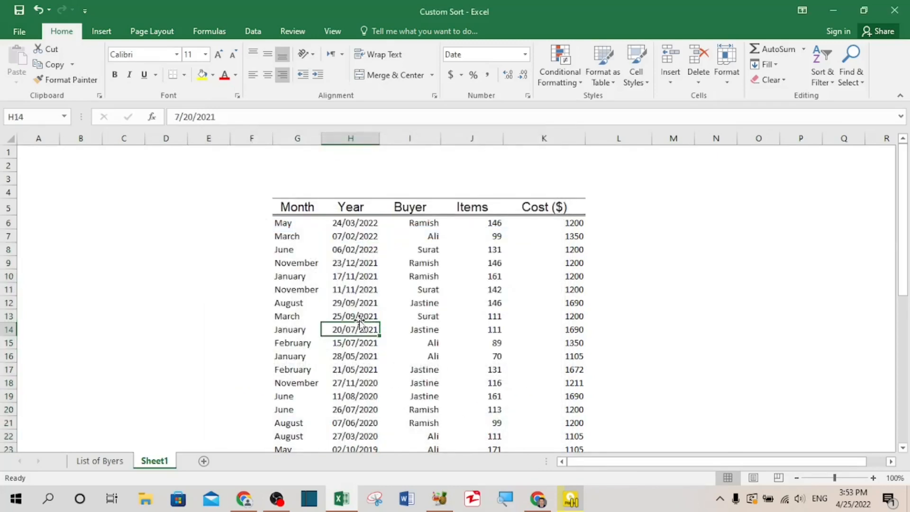
{"action": "mouse_move", "coordinate": [363, 249]}
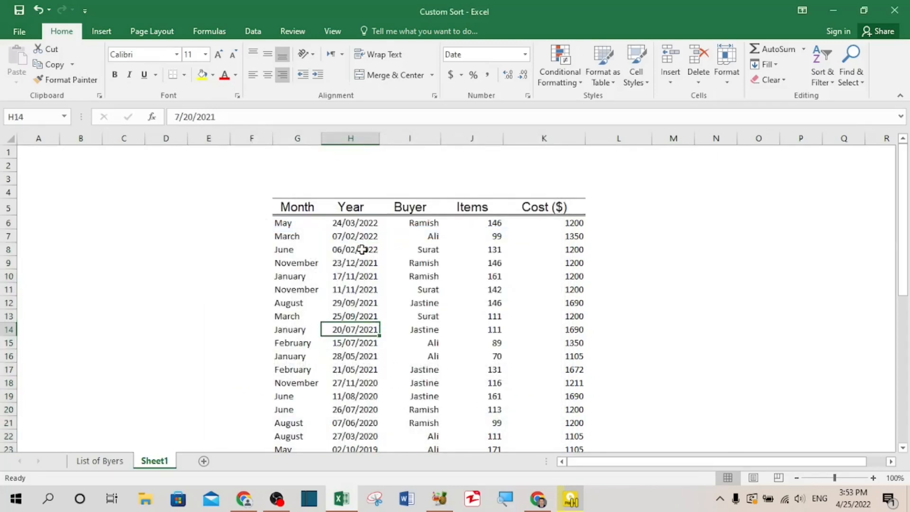